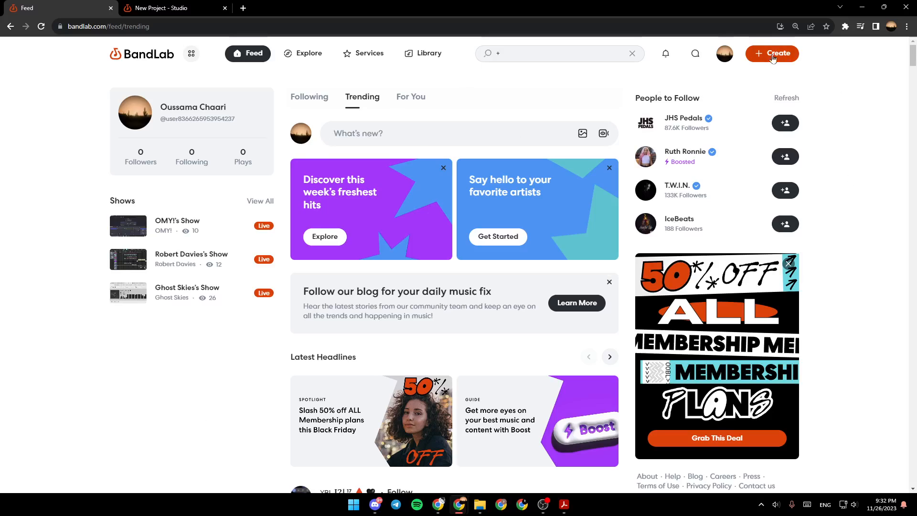
Step: Visit the account menu, Explore and library pages, then return to the New Project studio
click(724, 53)
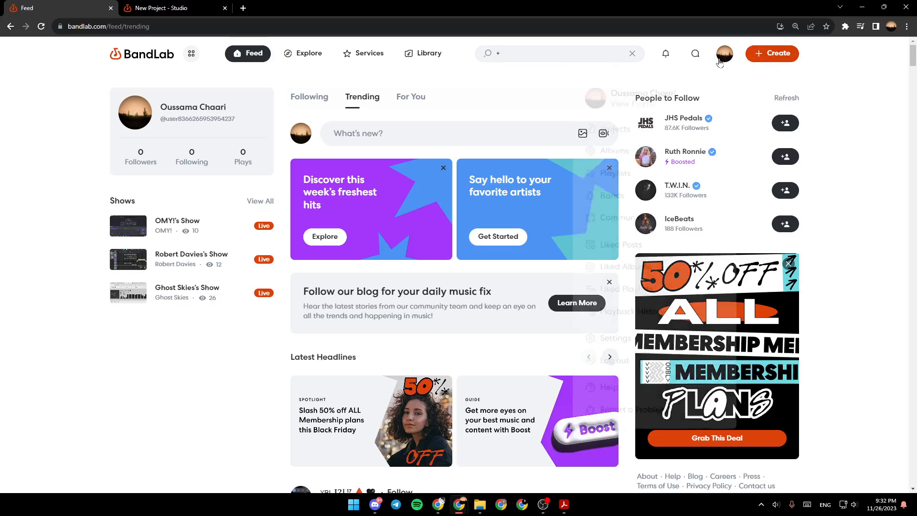
click(723, 54)
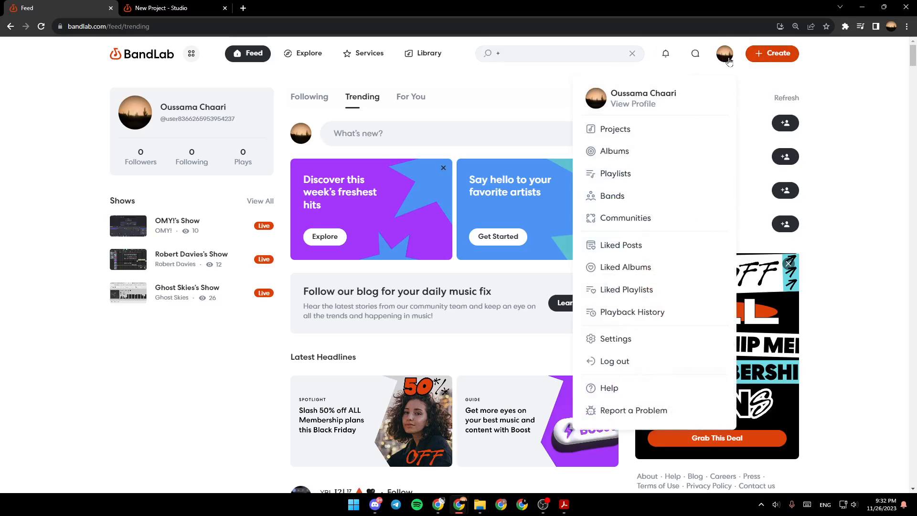
mouse_move(626, 129)
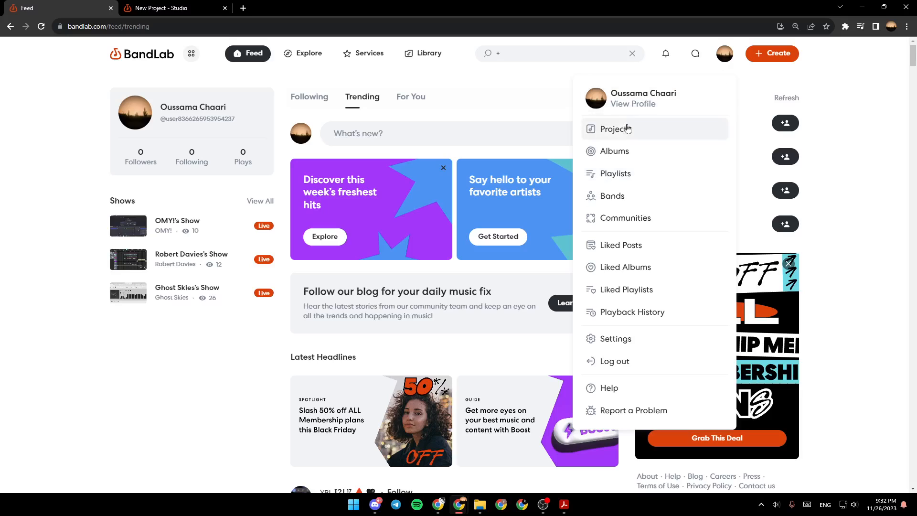
mouse_move(612, 196)
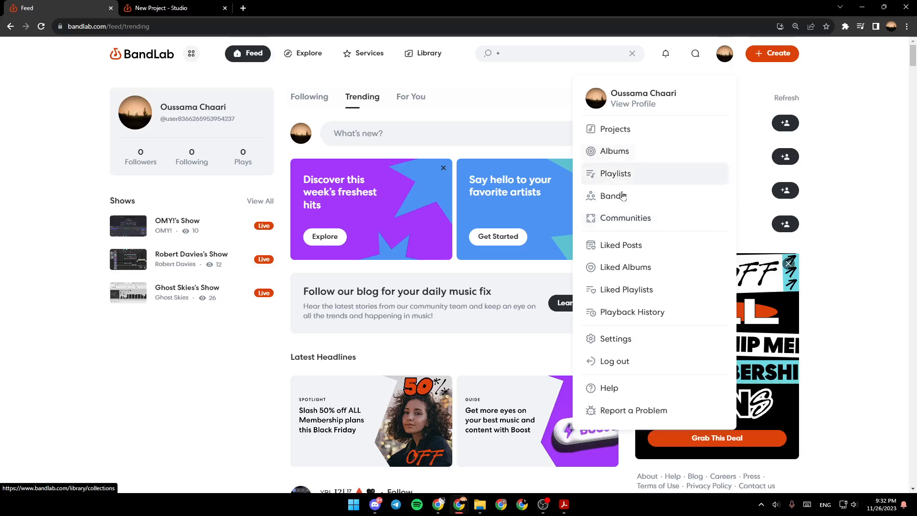
mouse_move(685, 379)
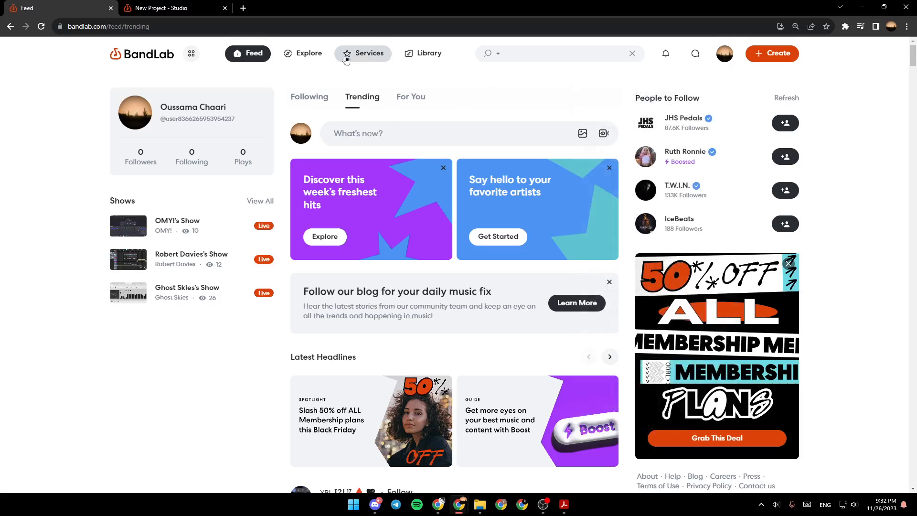
mouse_move(330, 62)
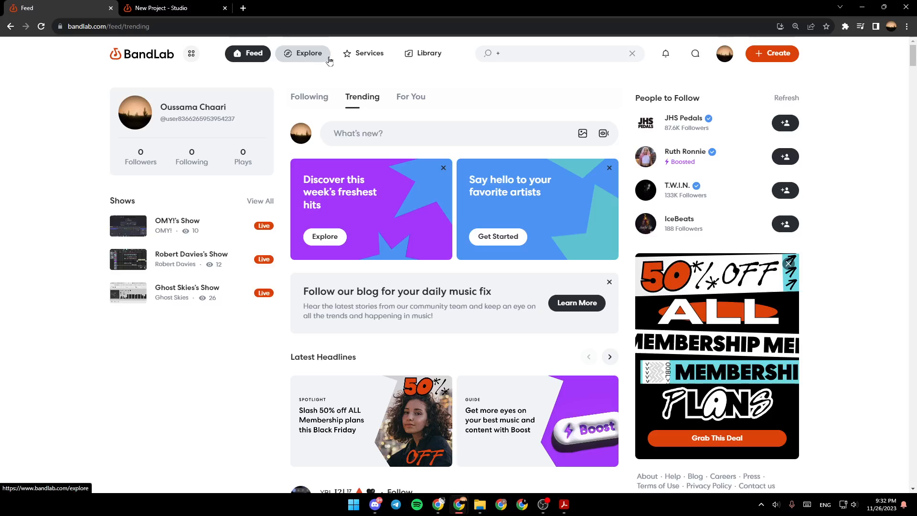
click(304, 53)
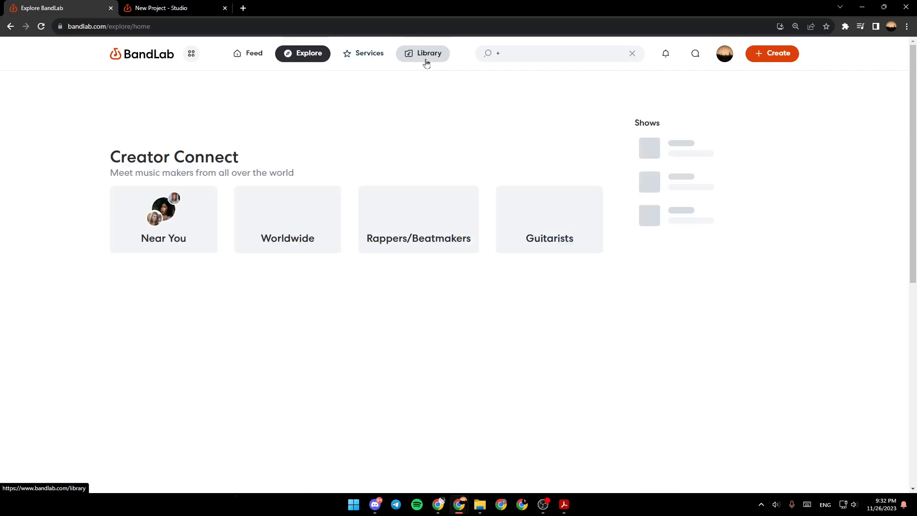
click(247, 53)
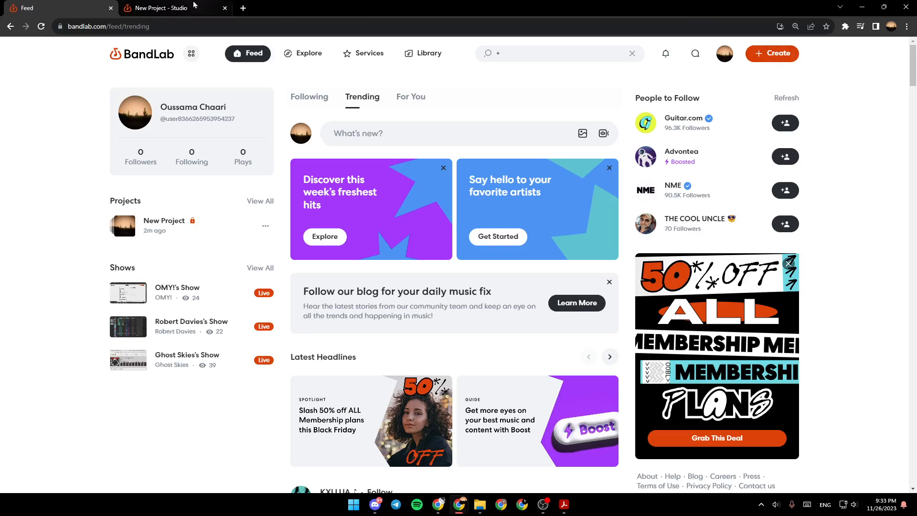
click(162, 7)
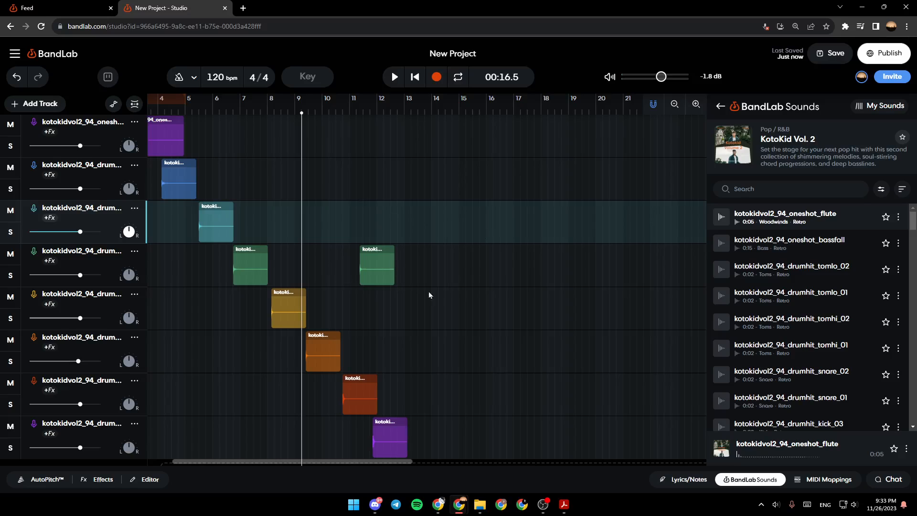
mouse_move(399, 465)
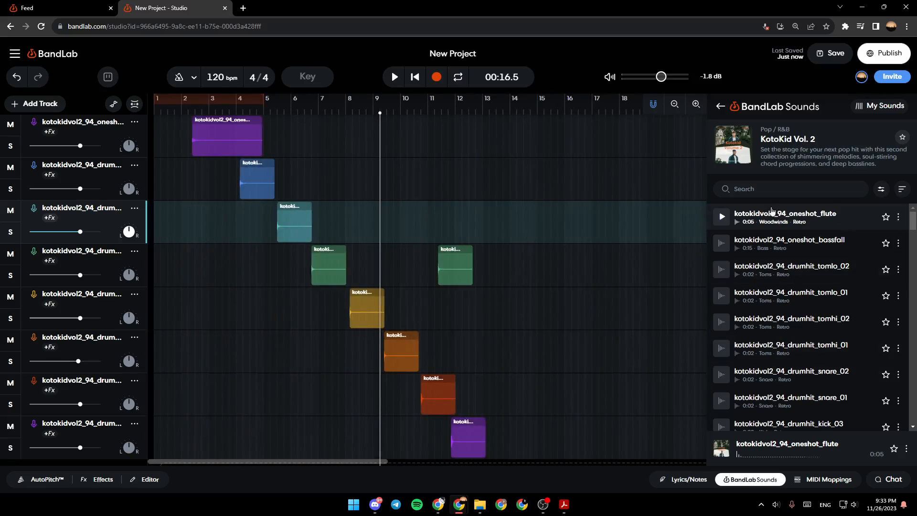
Step: Browse the BandLab Sounds packs and My Sounds, then open the KotoKid Vol. 2 pack
click(720, 107)
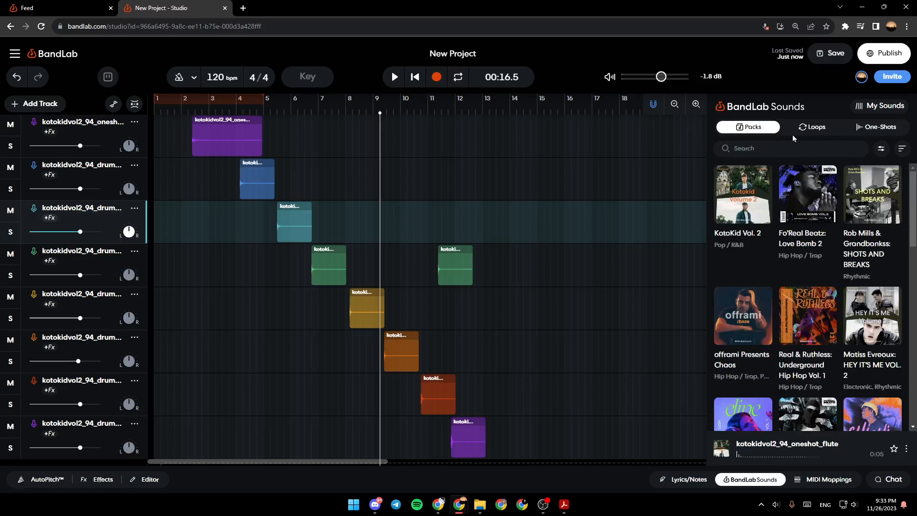
click(812, 127)
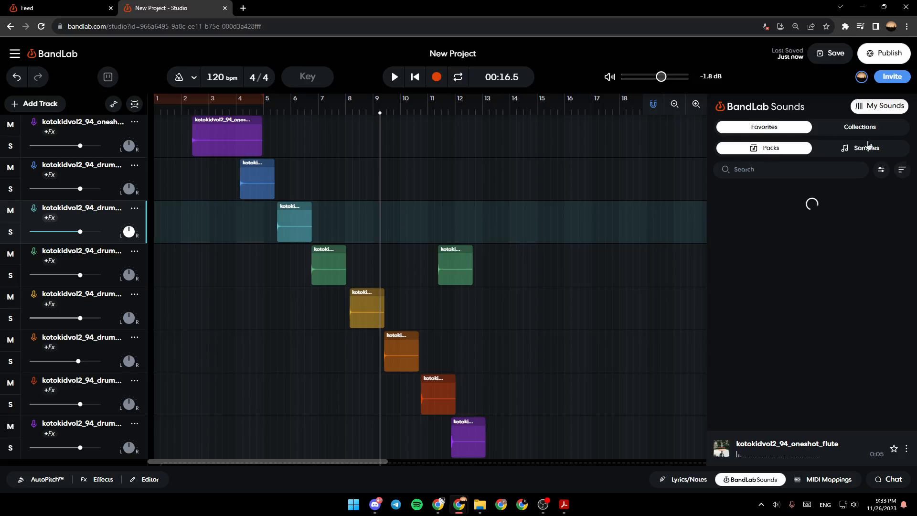
click(865, 147)
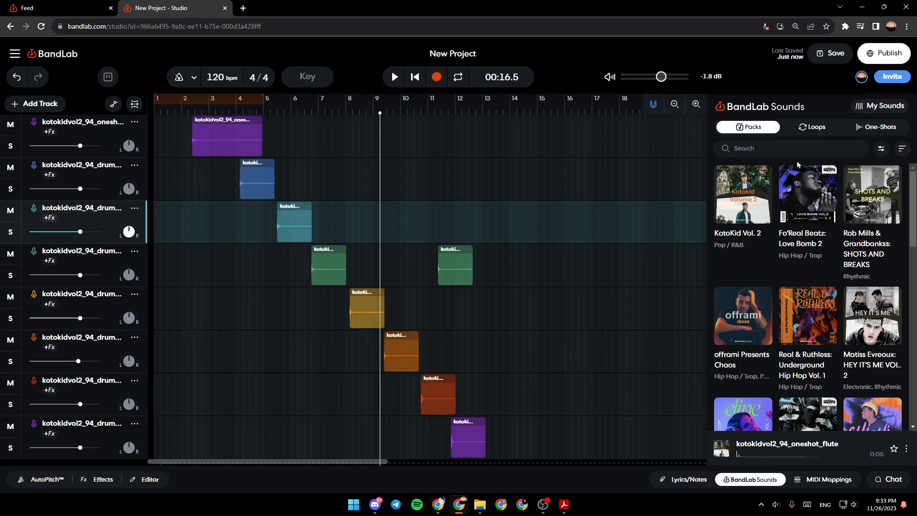
click(743, 194)
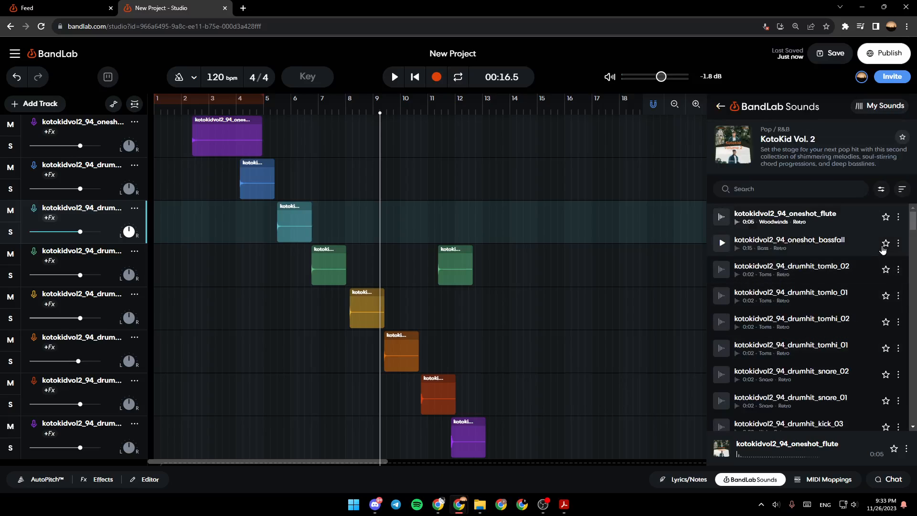
Step: Drag the kotokidvol2_94_Em_bass_03 loop from the pack into the arrangement
scroll(down, 3)
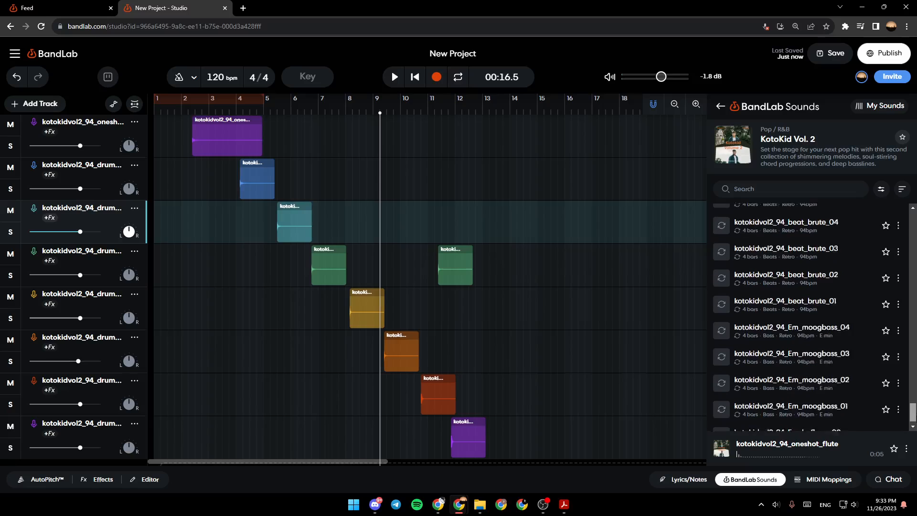
scroll(down, 3)
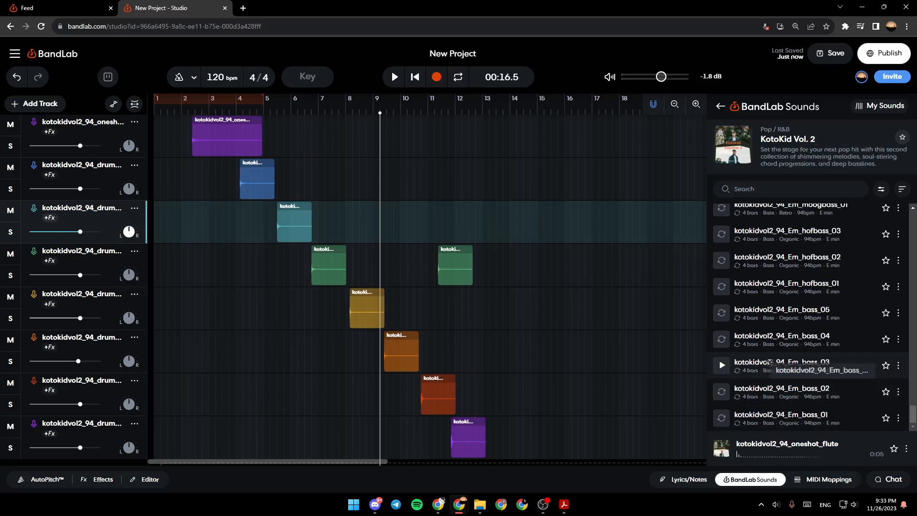
drag(783, 363, 626, 438)
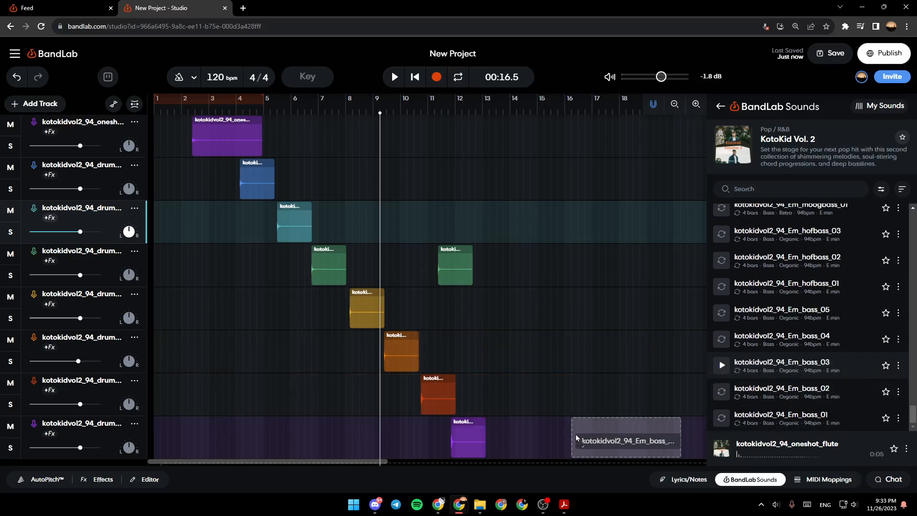
drag(624, 439, 469, 134)
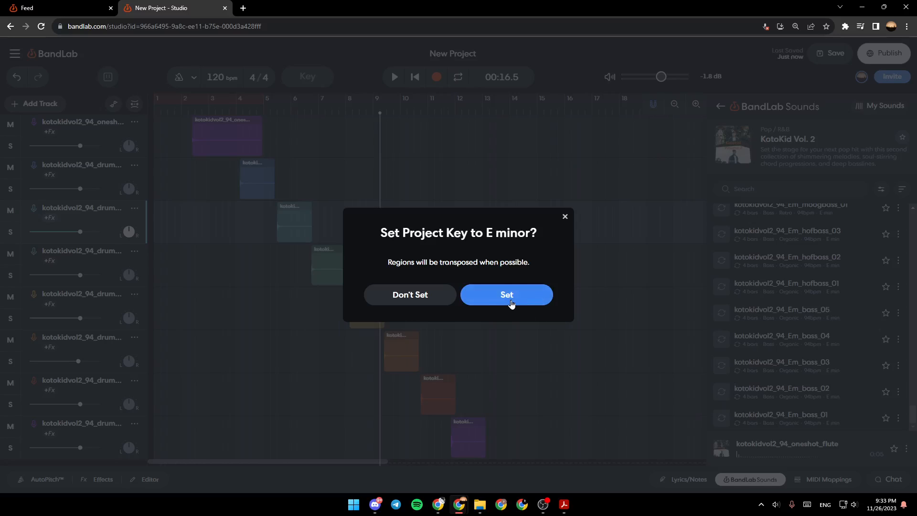
Step: Accept the E minor project key and move the Em_bass_03 loop to start at bar 8
click(506, 294)
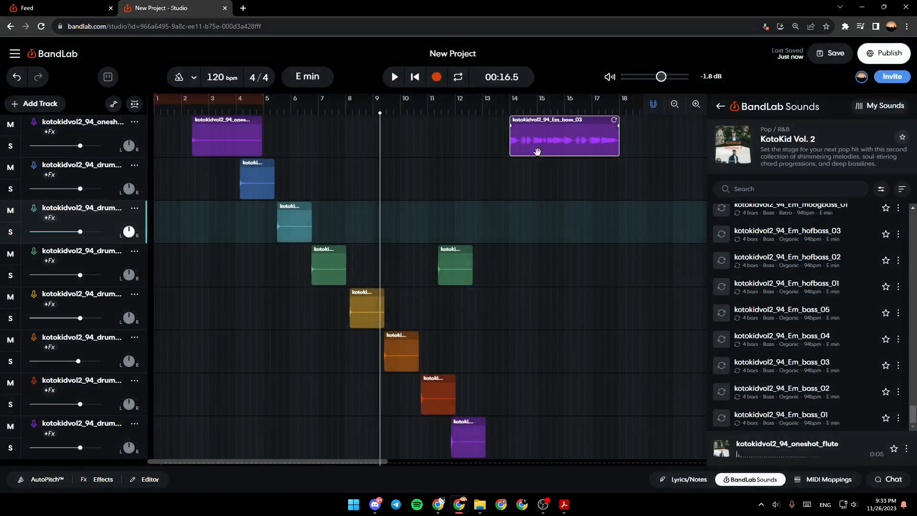
drag(563, 135, 455, 136)
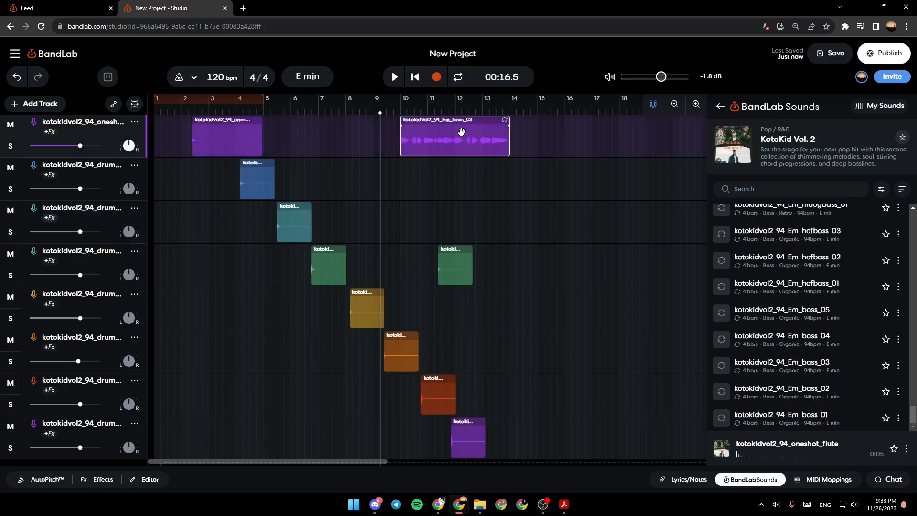
drag(461, 135, 400, 135)
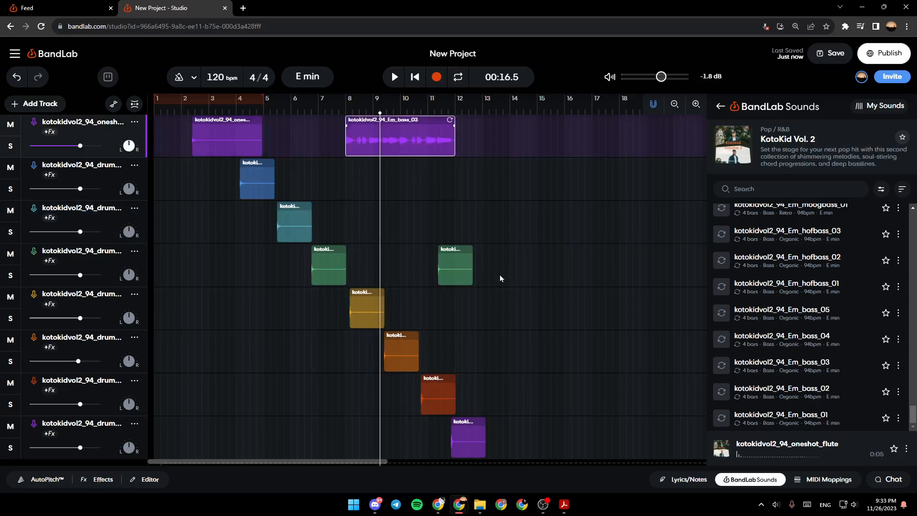
mouse_move(492, 217)
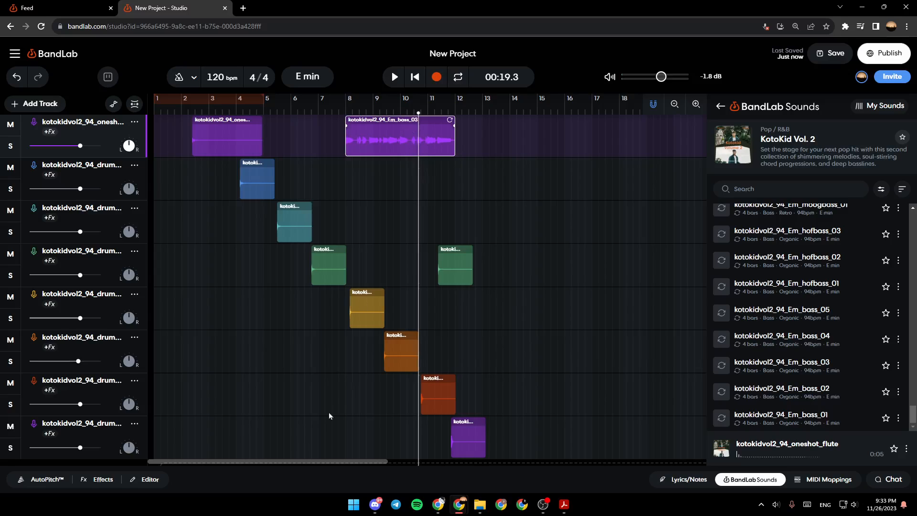
mouse_move(38, 483)
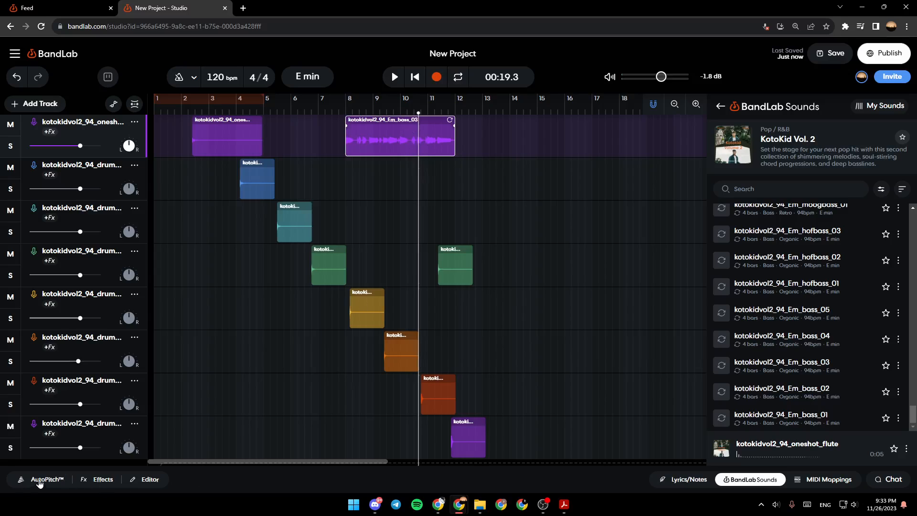
mouse_move(152, 486)
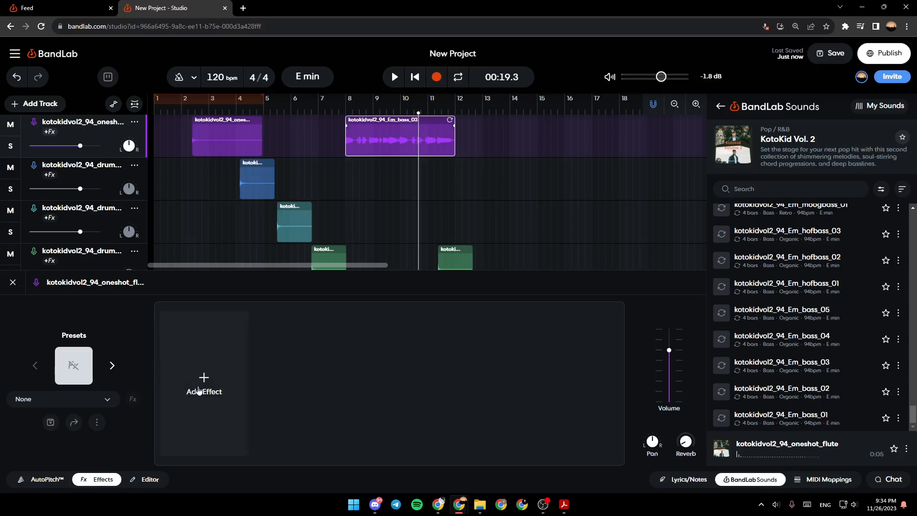
Step: Bring up the Add Effect catalogue for track 1's effects chain
click(204, 383)
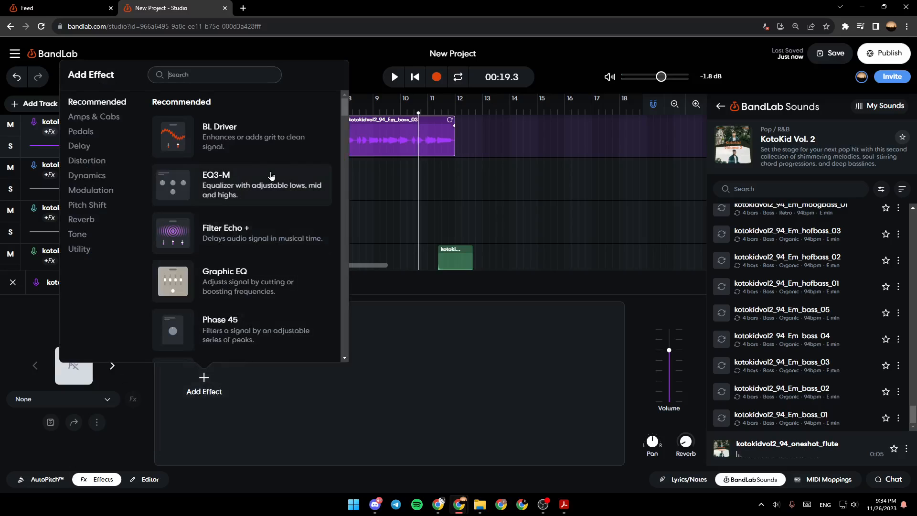
Step: Browse the amp, pedal and delay effect categories and return to the Recommended list
click(93, 116)
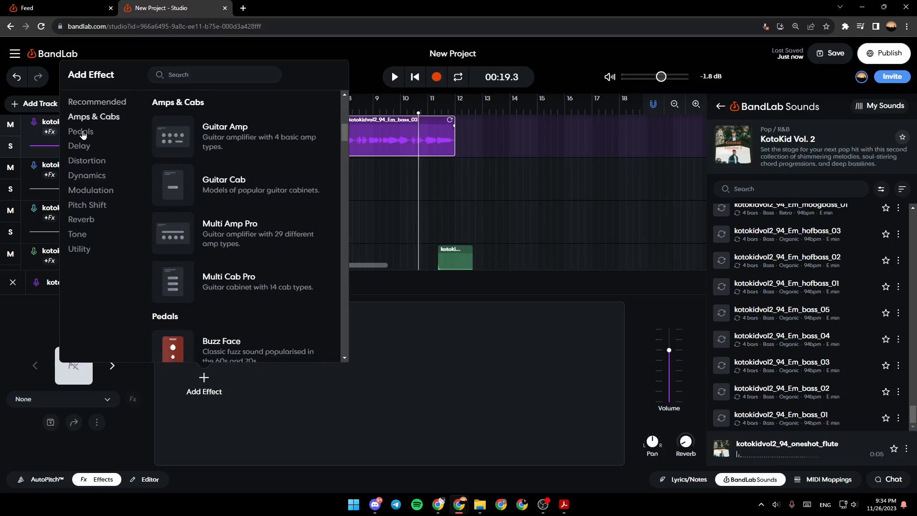
click(98, 101)
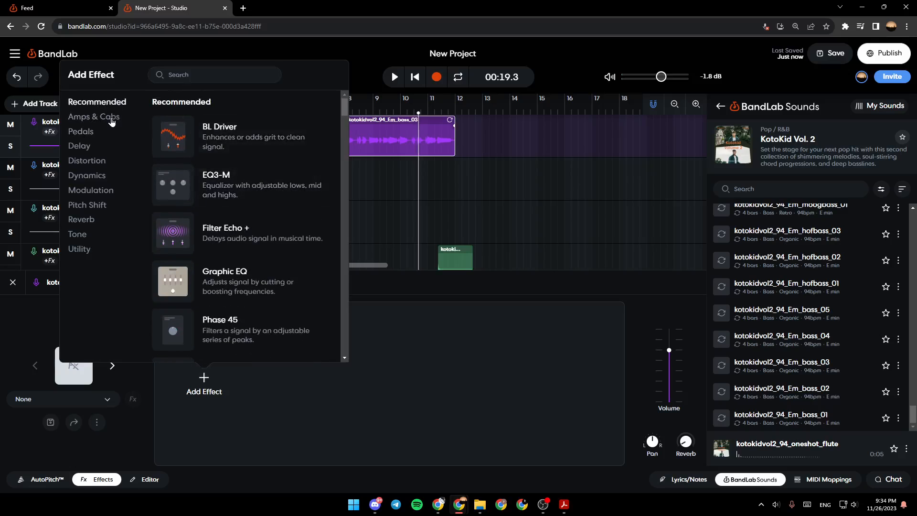
click(80, 131)
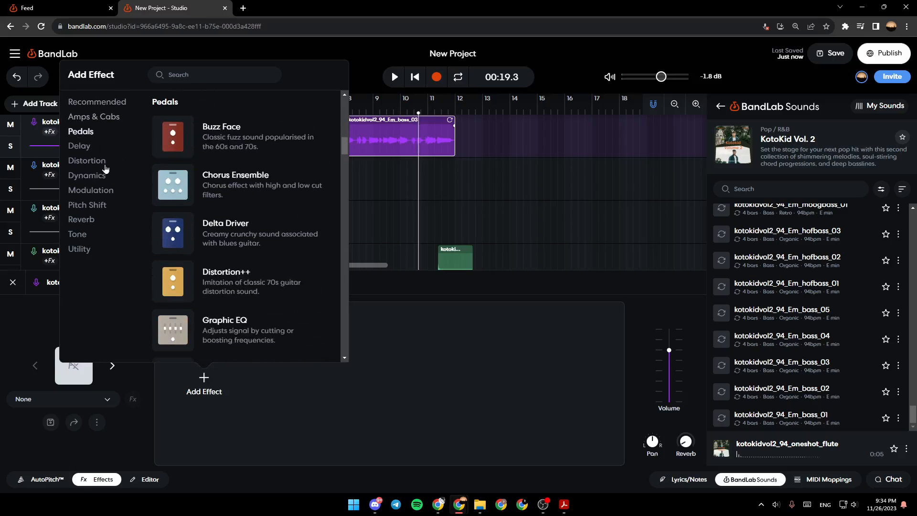
click(79, 145)
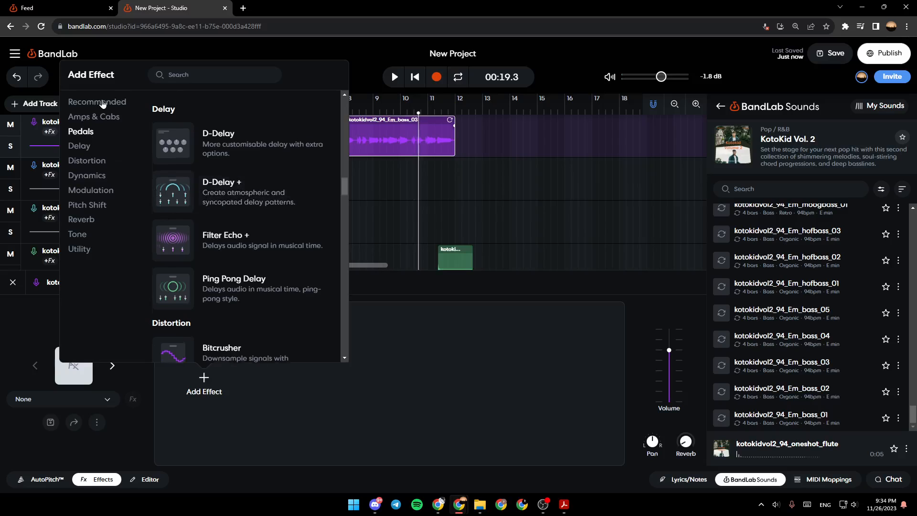
click(97, 102)
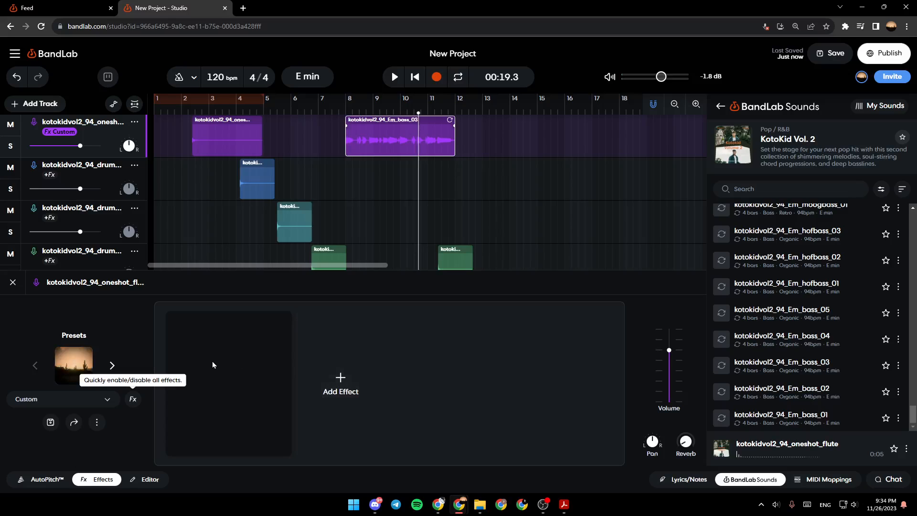
mouse_move(394, 354)
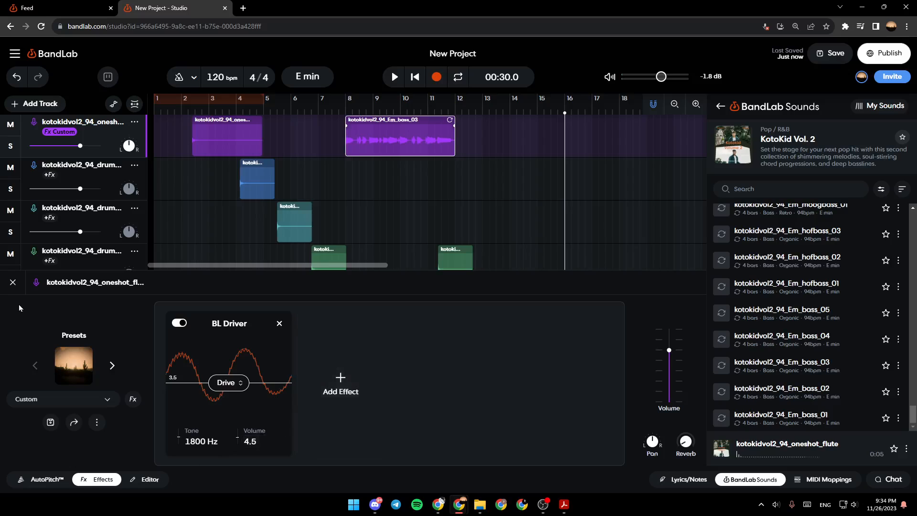
Step: Close track 1's effects view to show the full arrangement
click(279, 323)
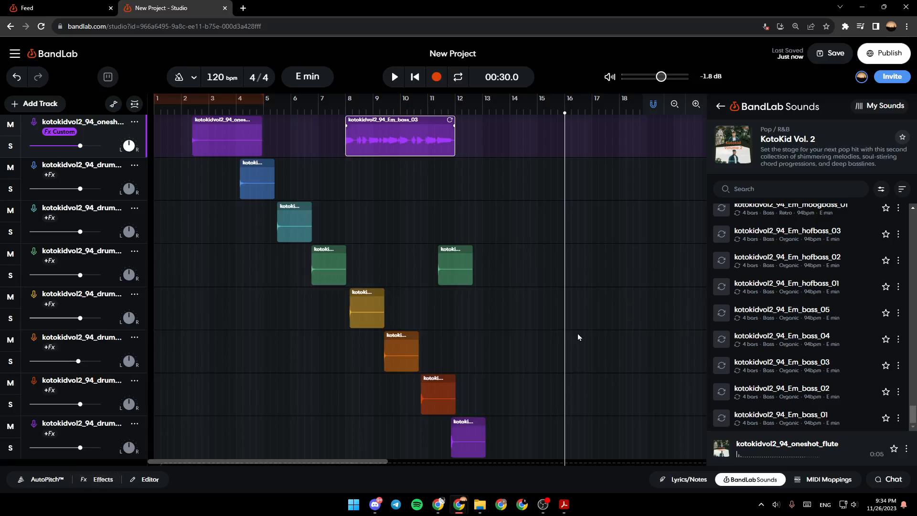